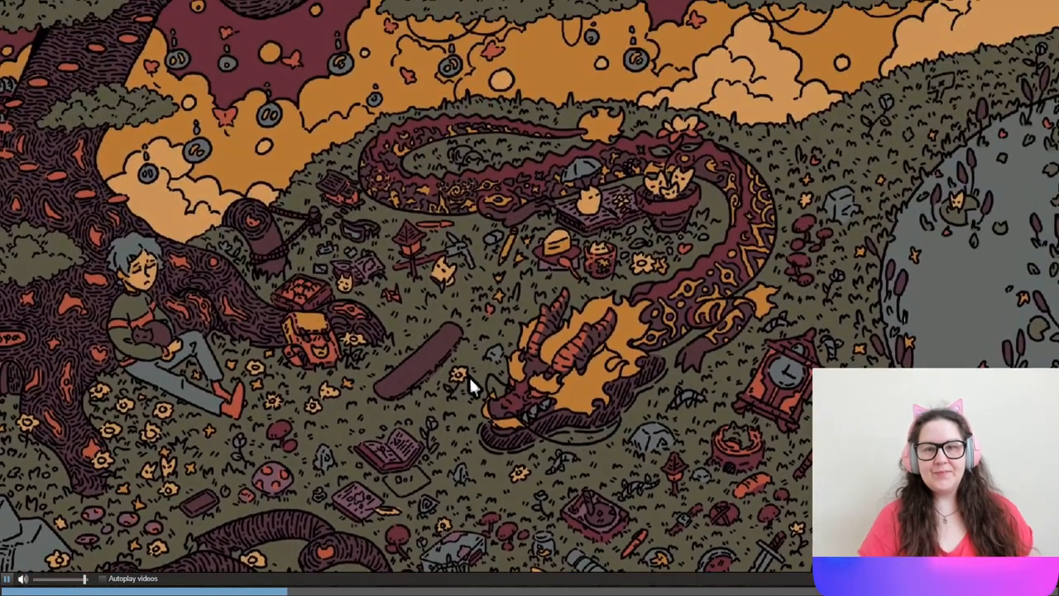
pyautogui.click(632, 178)
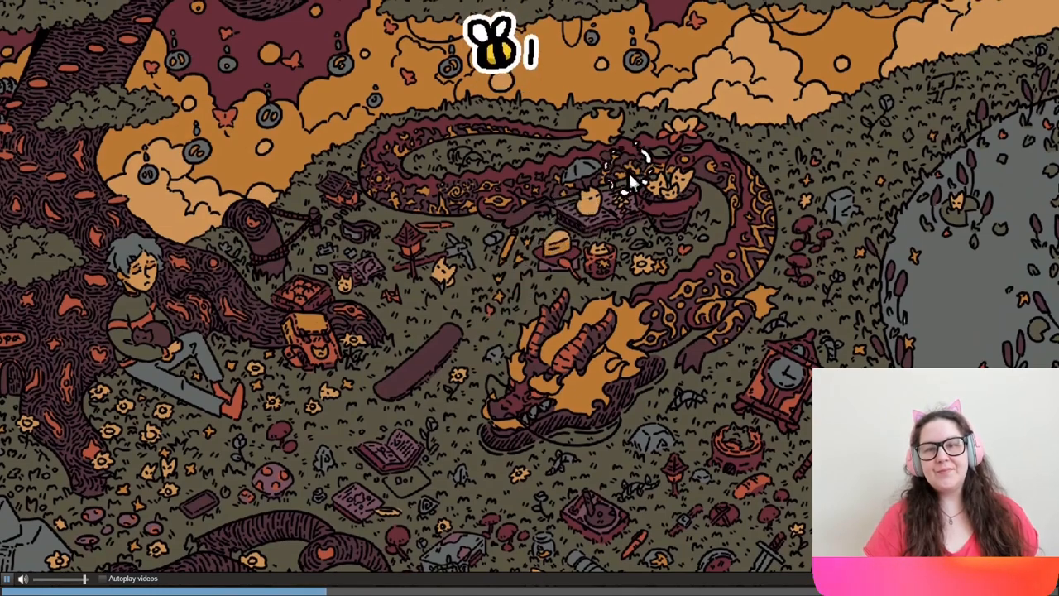